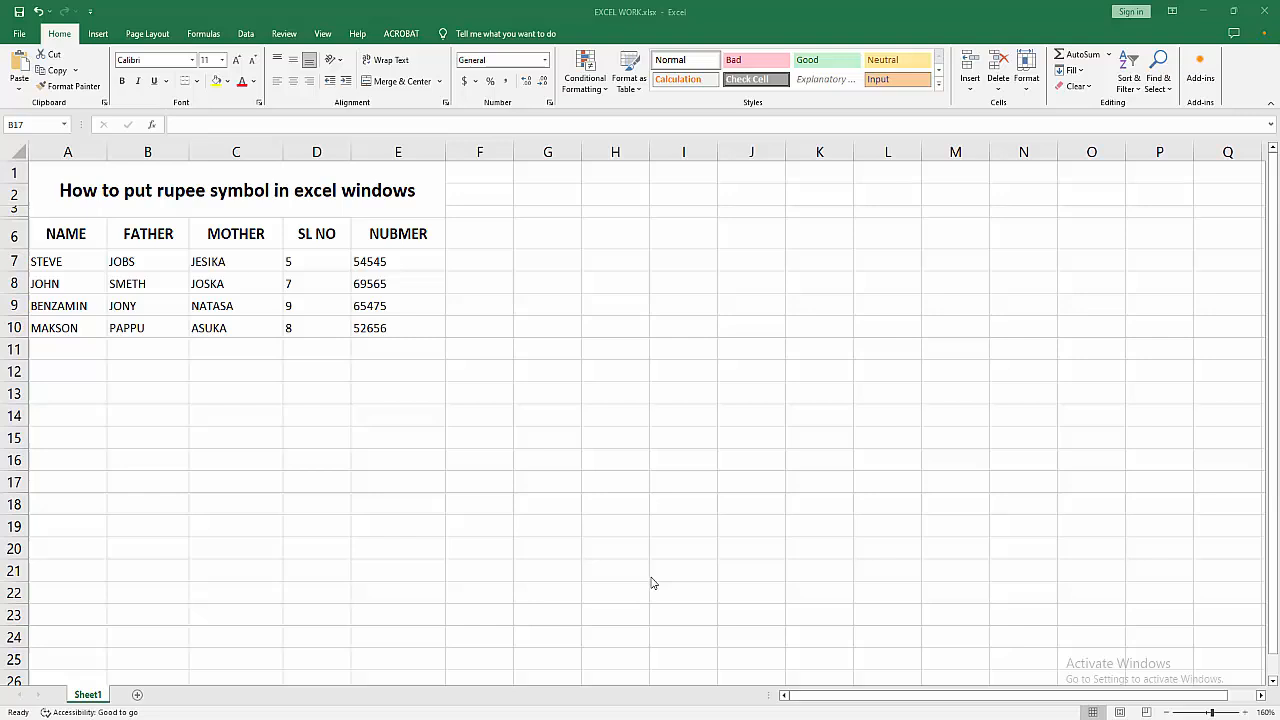
- Add an empty text box beside the name table and bring up the Symbol dialog from Insert
{"action": "left_click", "coordinate": [398, 570]}
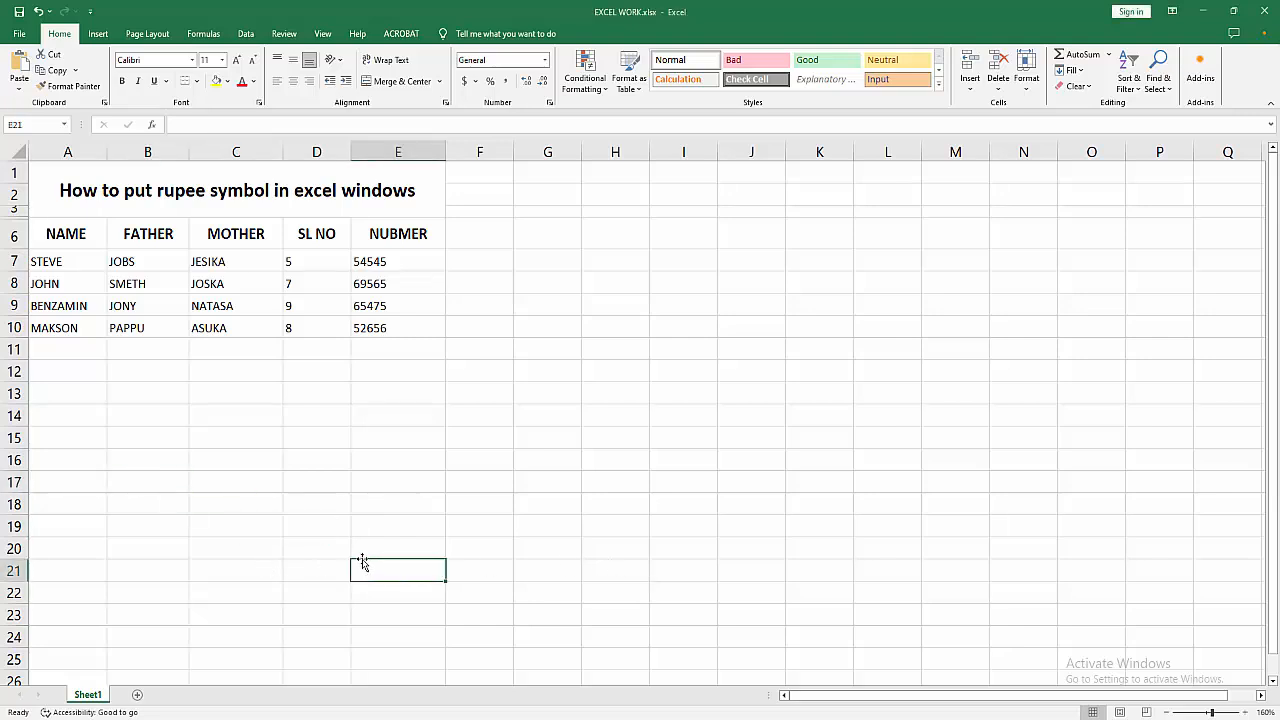
{"action": "left_click", "coordinate": [398, 504]}
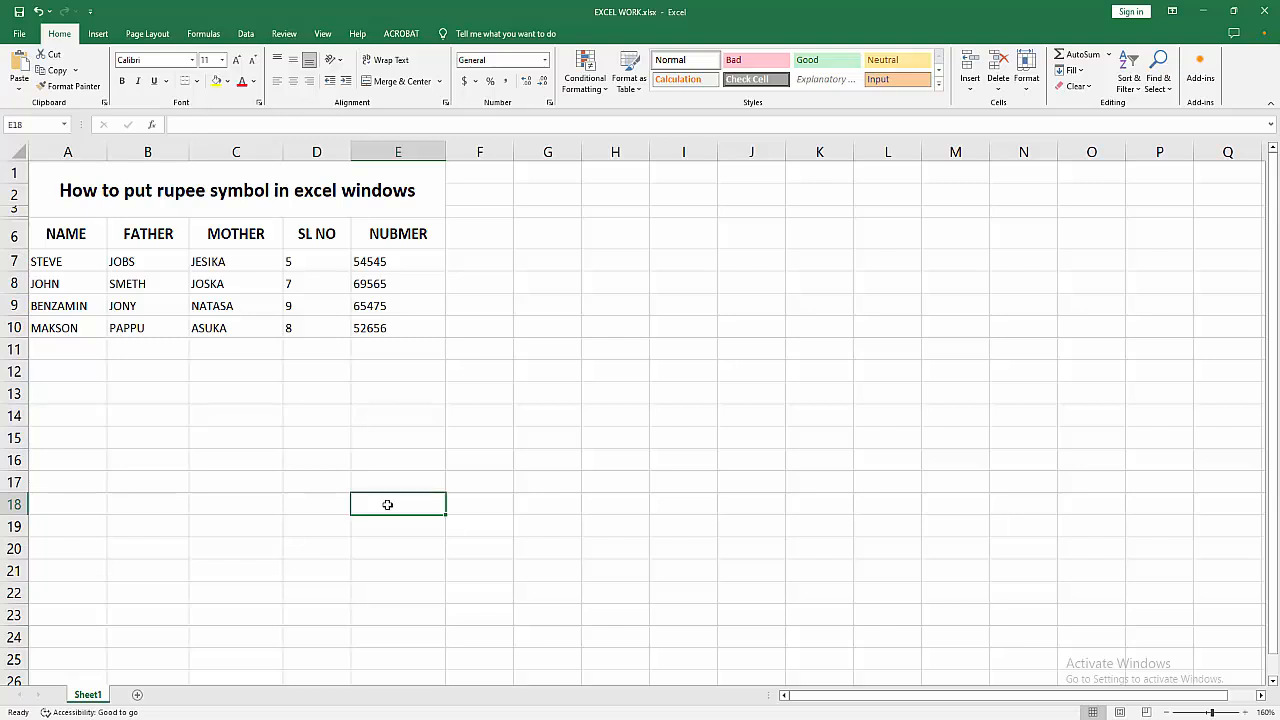
{"action": "left_click", "coordinate": [96, 32]}
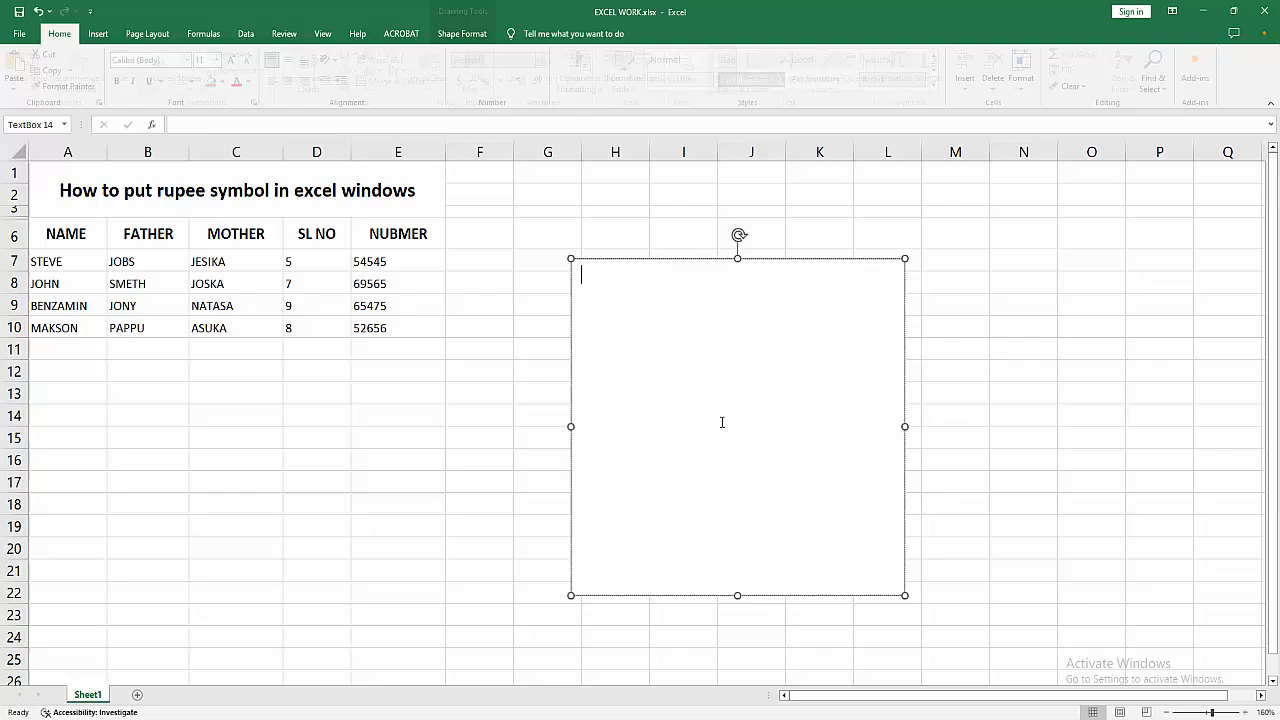
{"action": "left_click", "coordinate": [96, 32]}
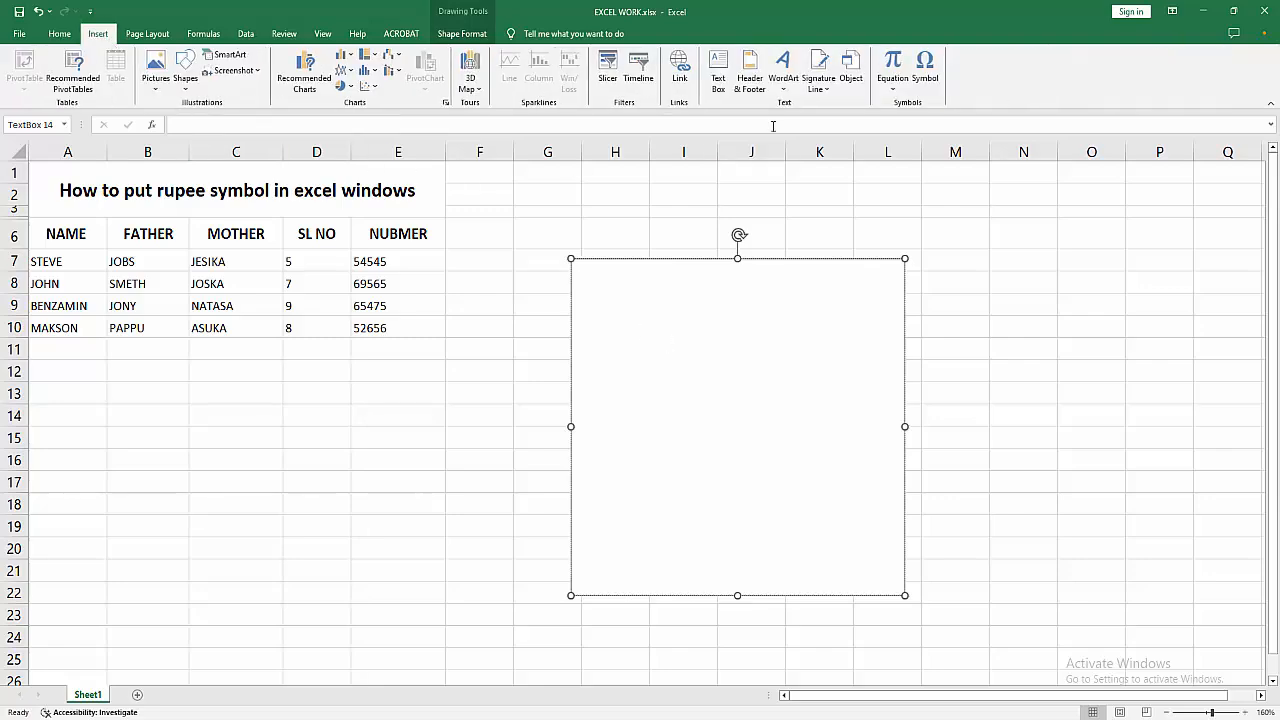
{"action": "left_click", "coordinate": [924, 64]}
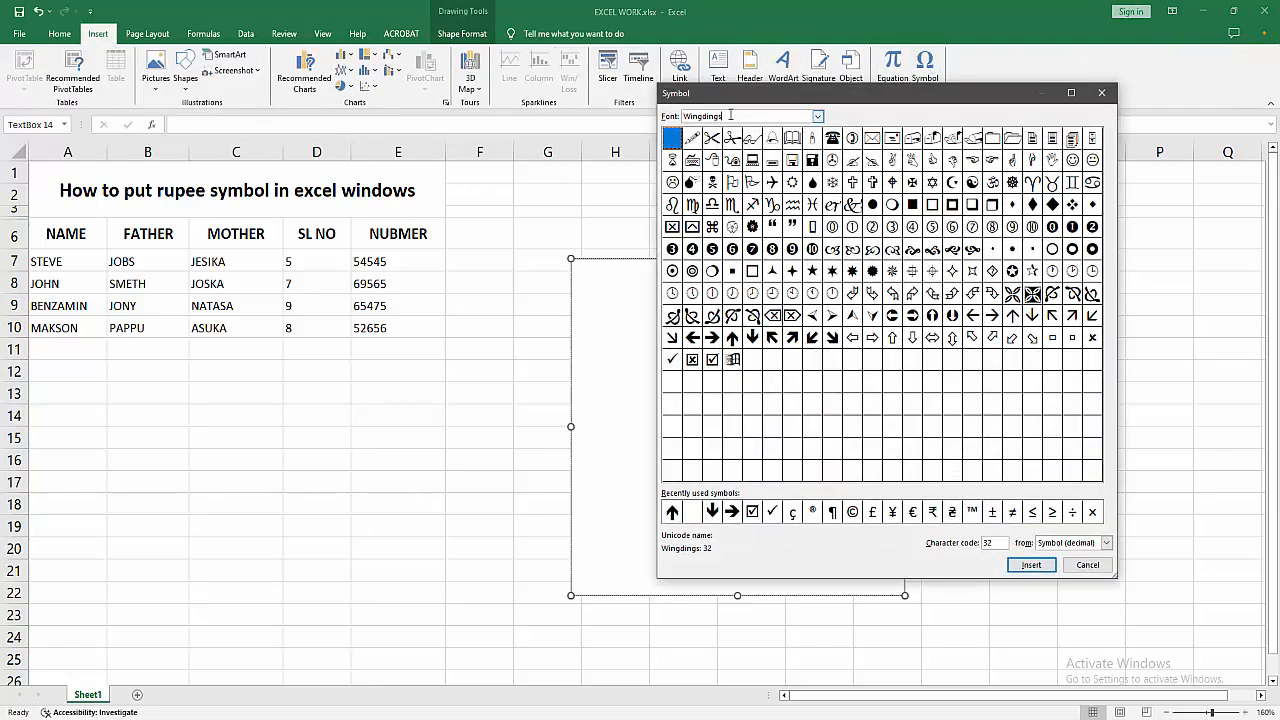
- With Font set to (normal text), insert the Indian Rupee Sign into the text box
{"action": "left_click", "coordinate": [816, 116]}
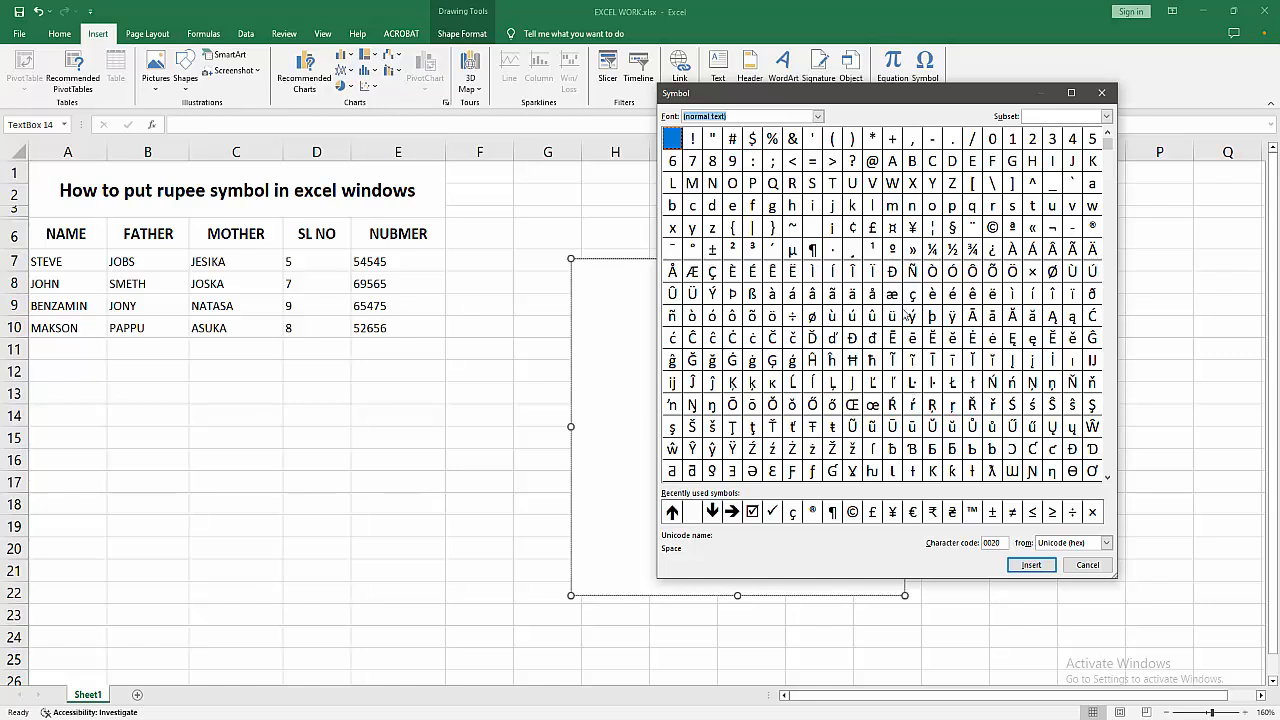
{"action": "mouse_move", "coordinate": [930, 228]}
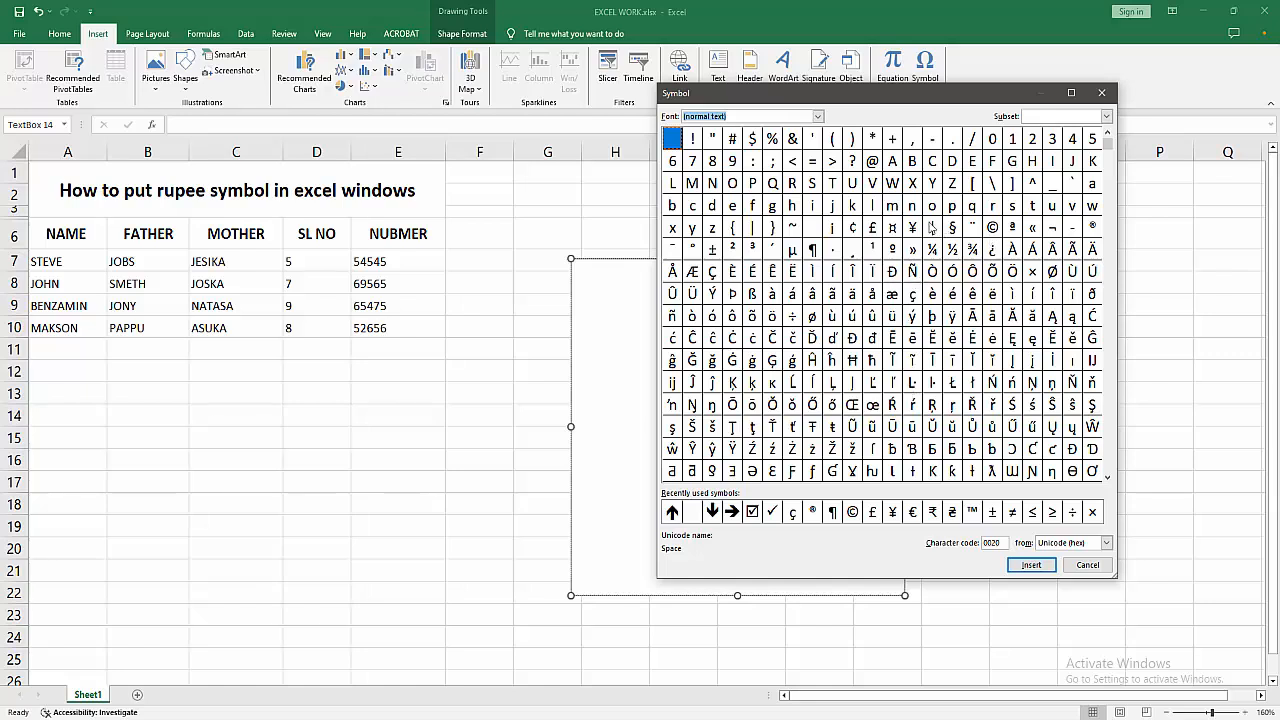
{"action": "mouse_move", "coordinate": [1108, 464]}
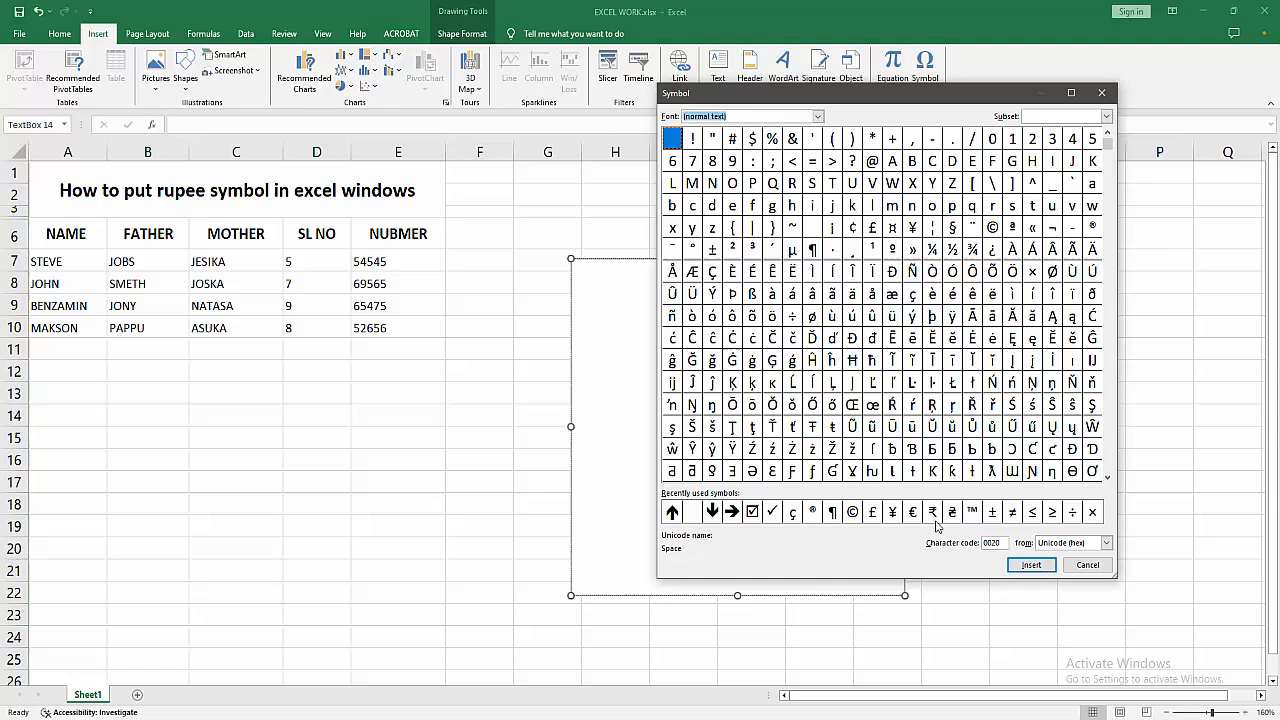
{"action": "left_click", "coordinate": [932, 512]}
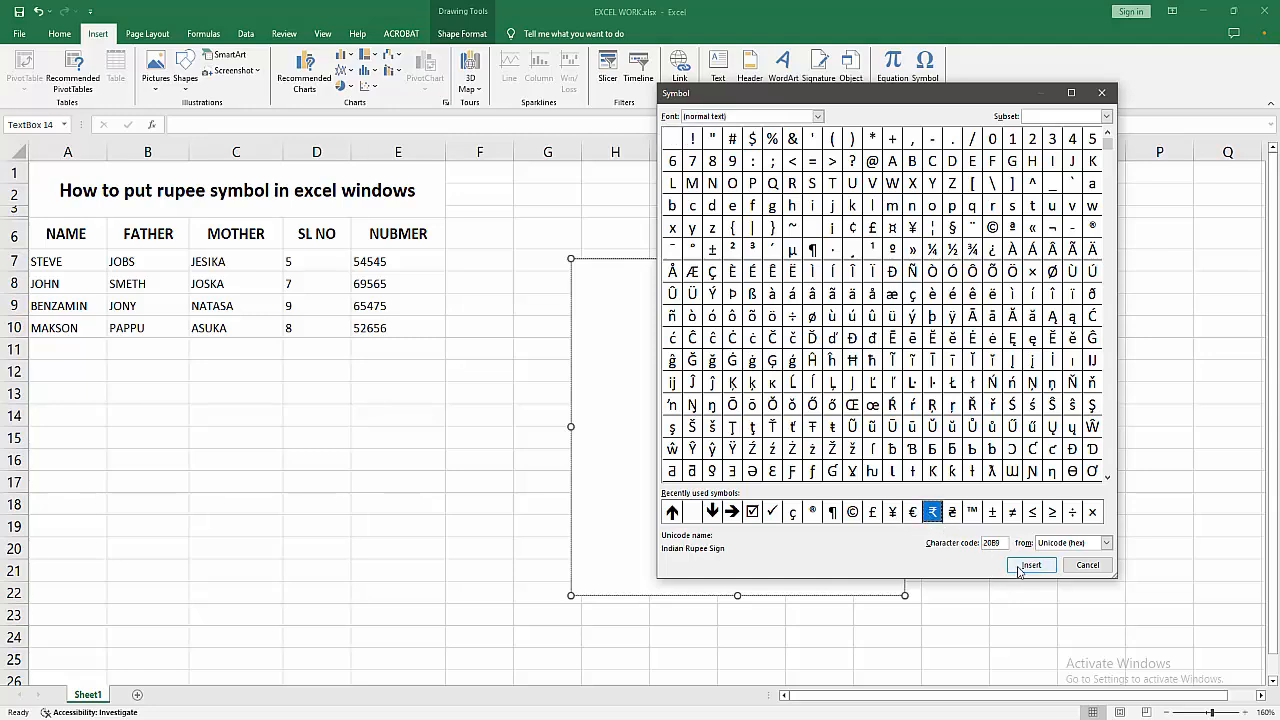
{"action": "left_click", "coordinate": [1030, 564]}
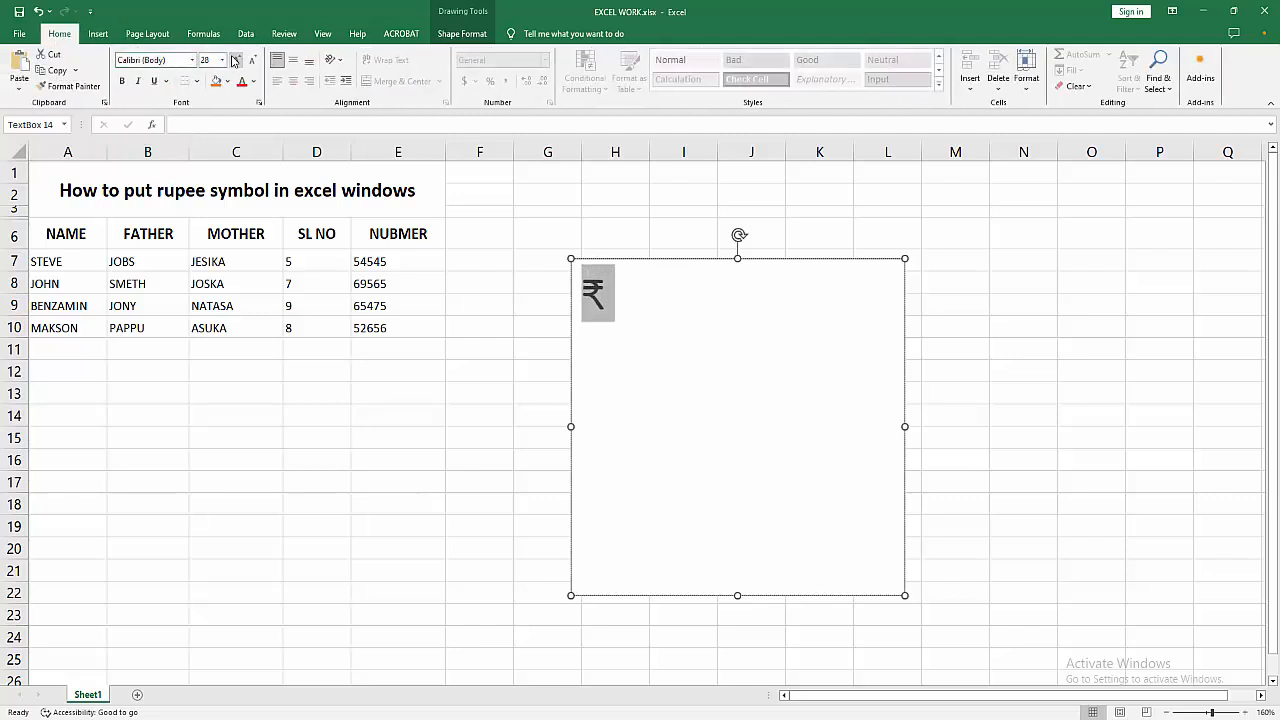
- Set the rupee symbol's font size to 138
{"action": "type", "text": "138"}
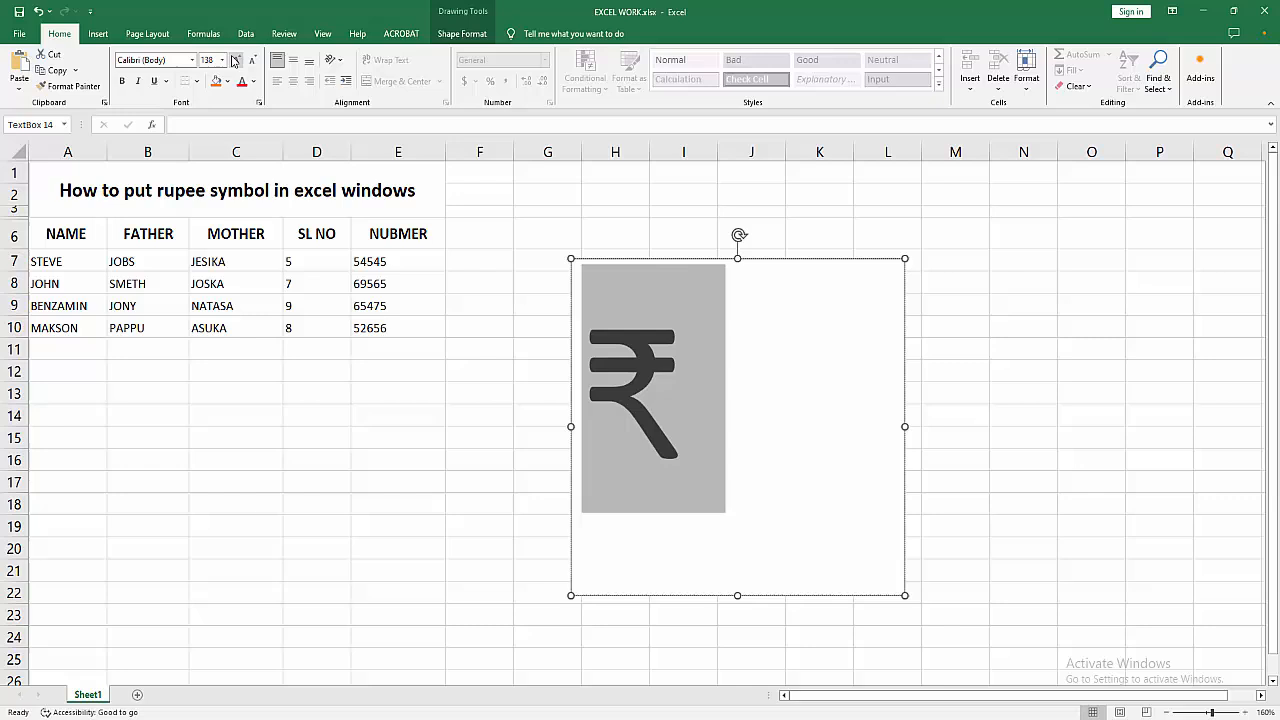